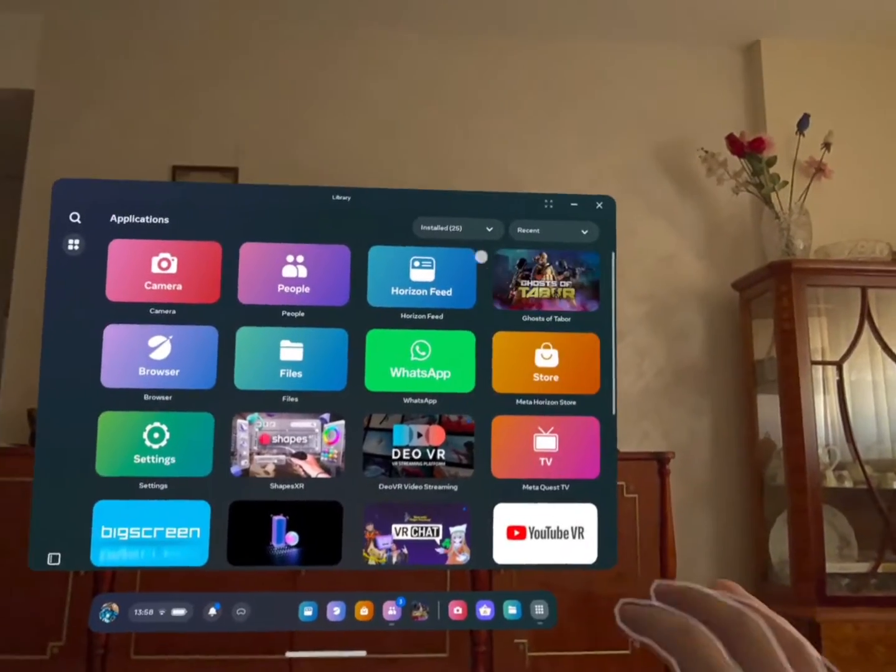
# Filter the Library app list to Unknown sources only.
pyautogui.click(456, 232)
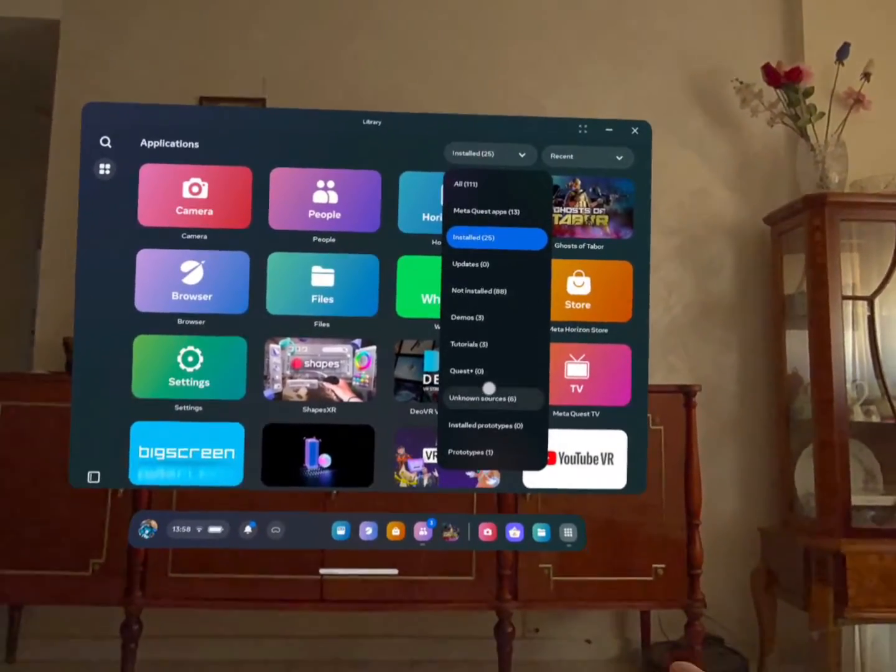
pyautogui.click(477, 398)
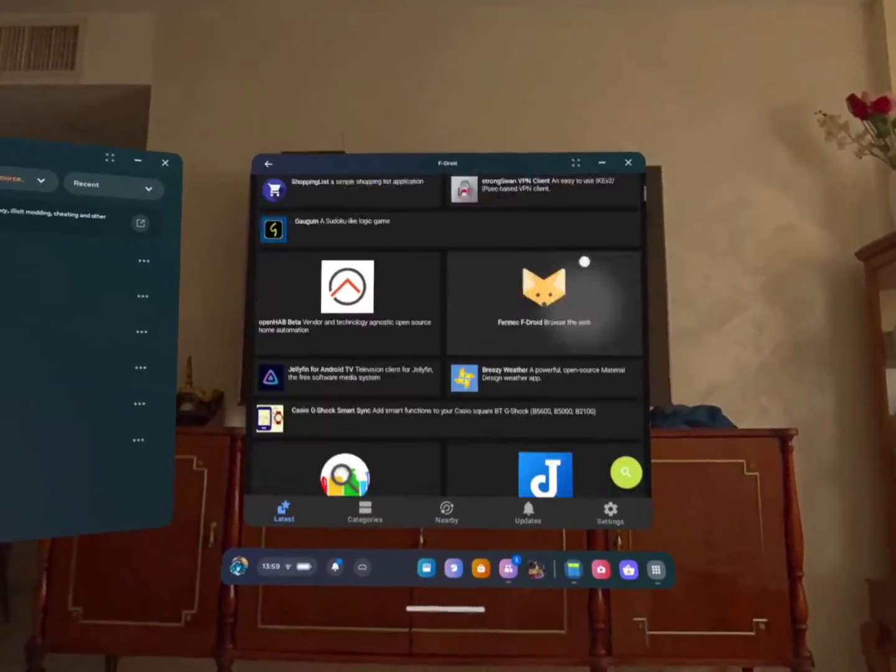
# Start an app search in F-Droid from the Latest catalogue.
pyautogui.click(625, 473)
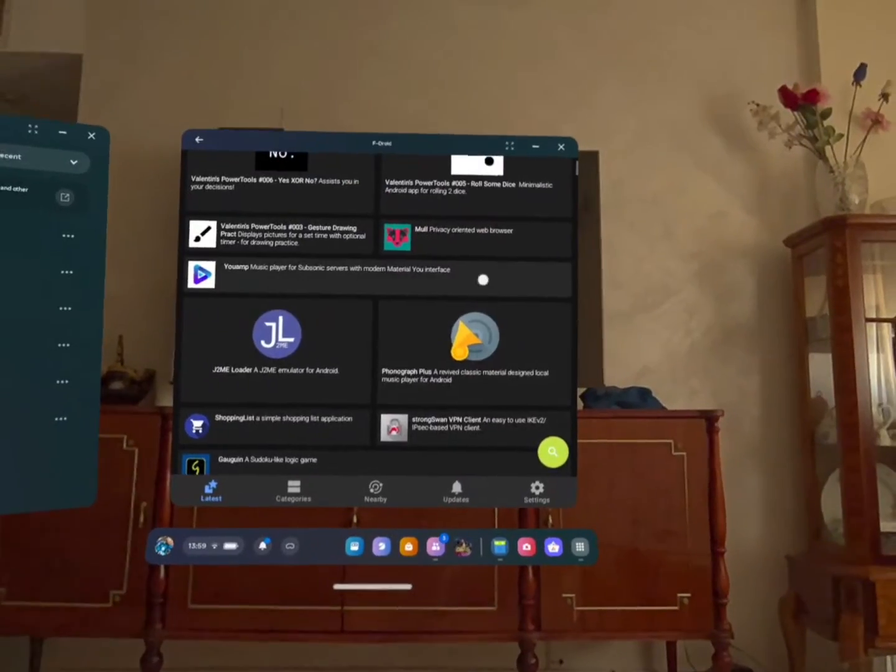
pyautogui.click(553, 452)
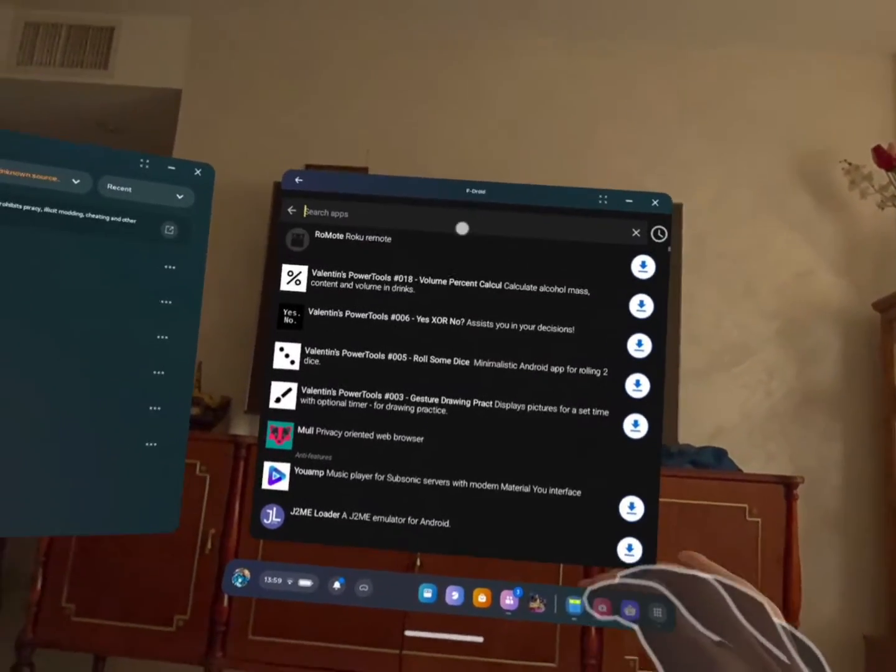
# Search F-Droid for 'google' to surface Aurora Store in the results.
pyautogui.click(326, 213)
pyautogui.write('goog')
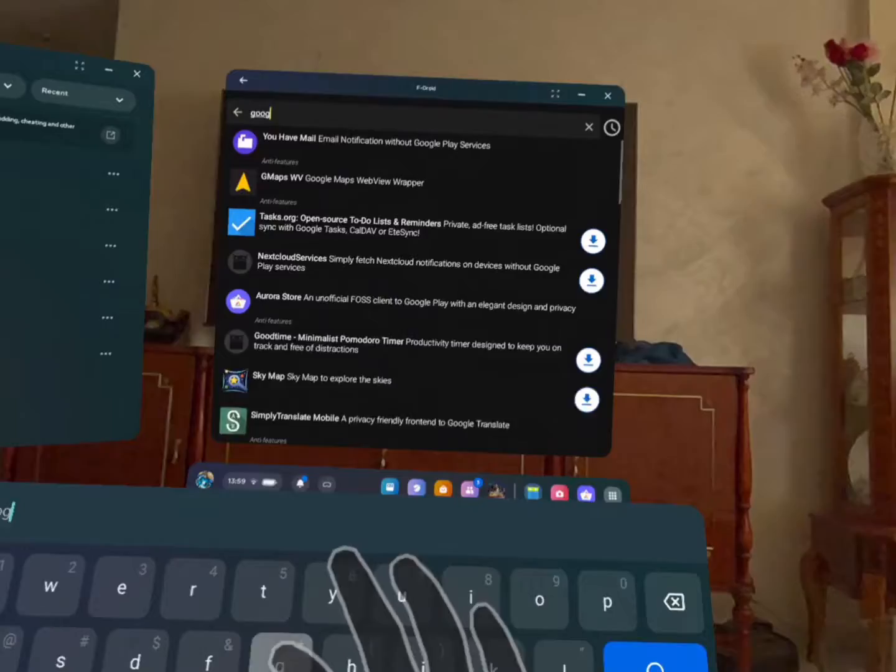
pyautogui.write('le')
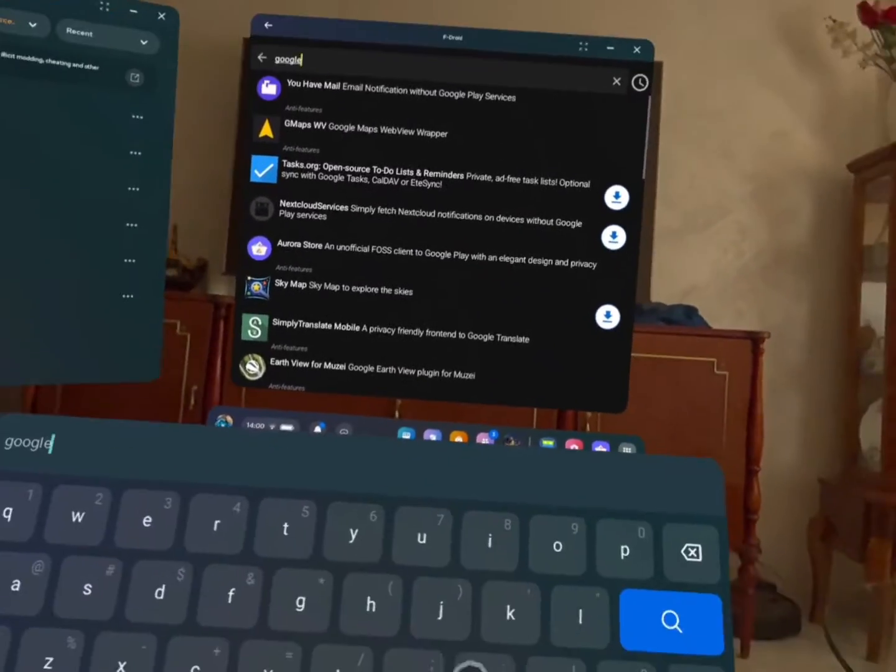
pyautogui.write('pl')
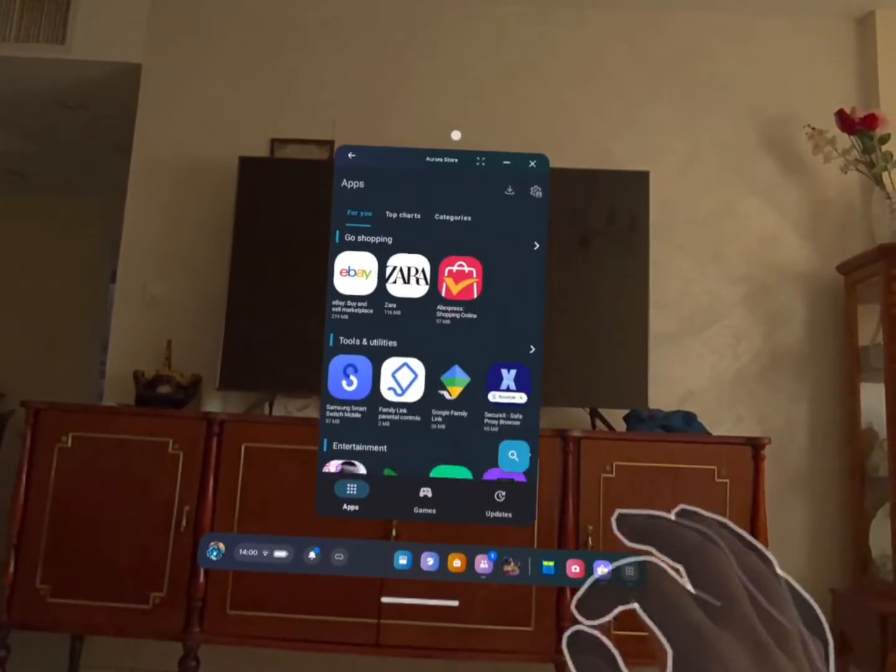
# Browse down the For you recommendations on Aurora Store's Apps page.
pyautogui.scroll(-3)
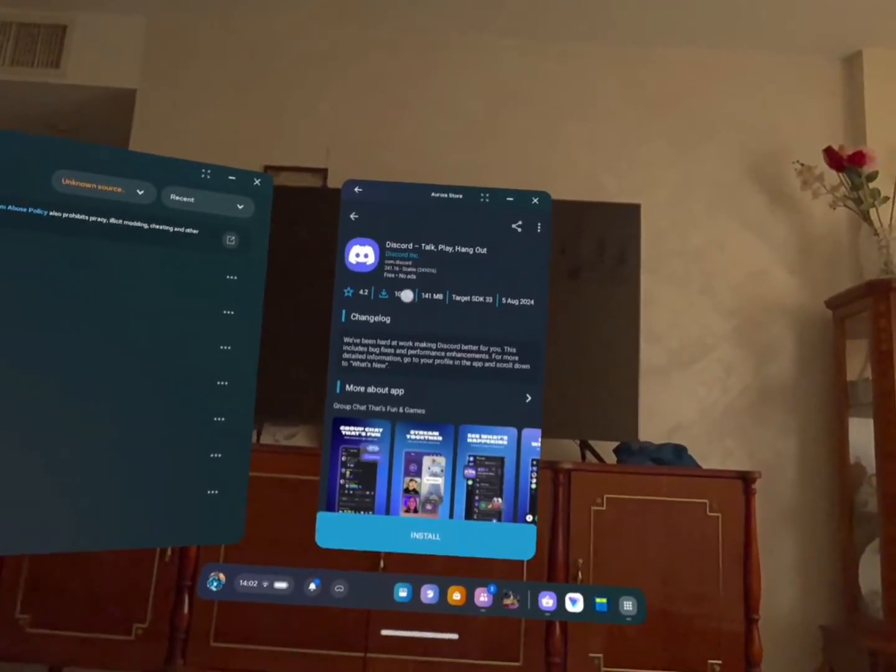
# Install Discord from Aurora Store, then return the Library filter to Installed.
pyautogui.click(423, 537)
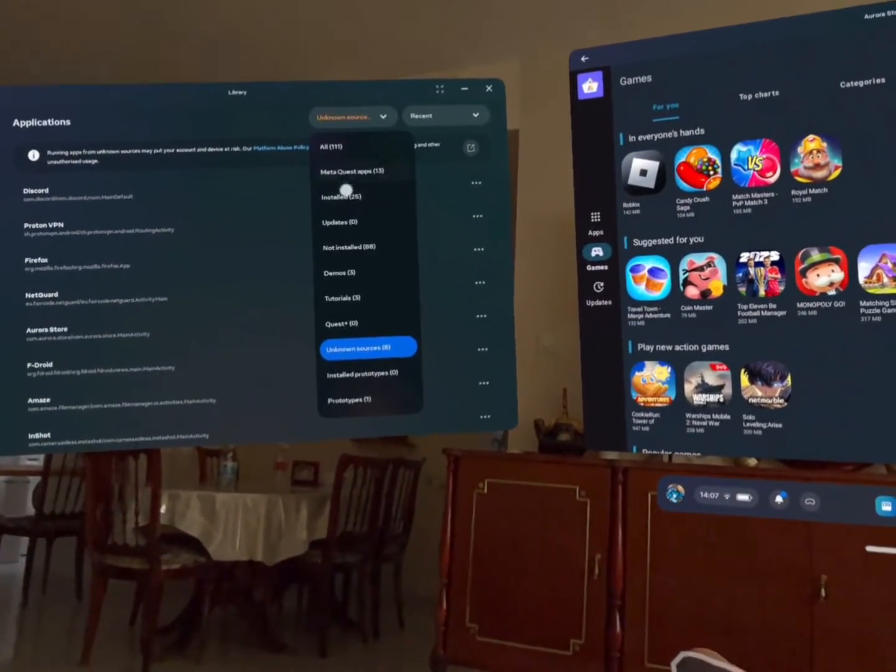
pyautogui.click(341, 197)
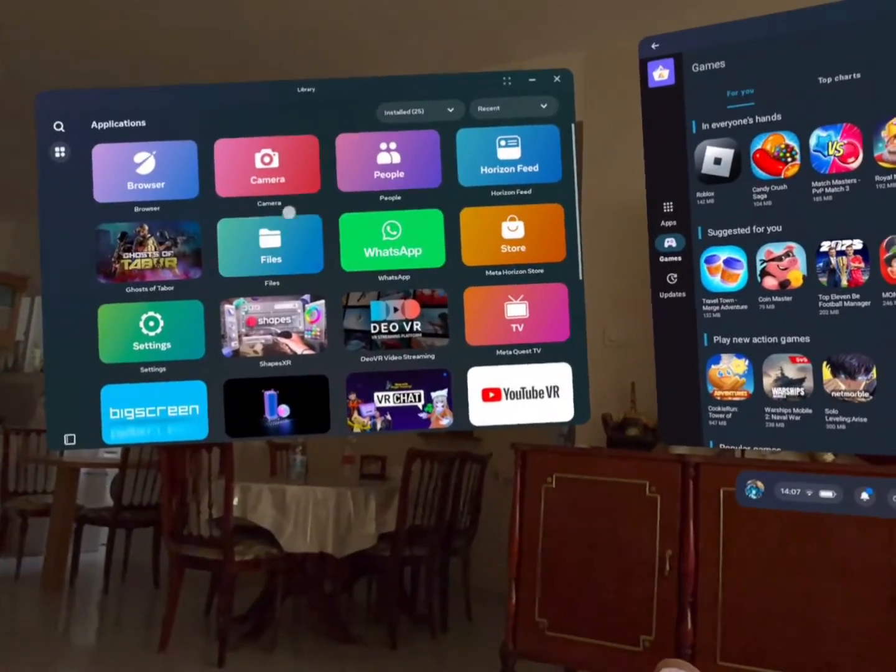